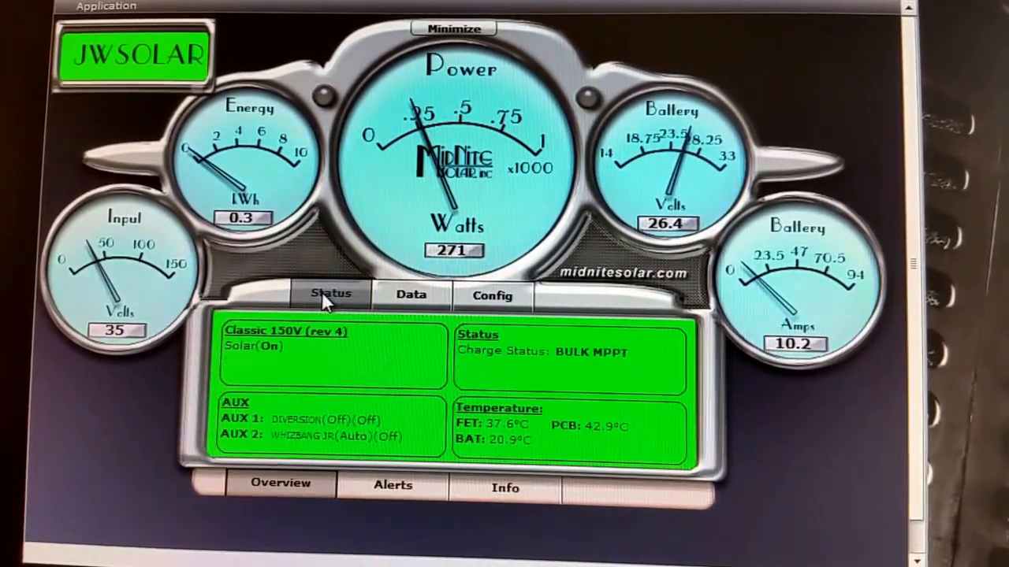
- Open the Data reports showing daily and lifetime kWh and amp-hour totals
left_click(330, 294)
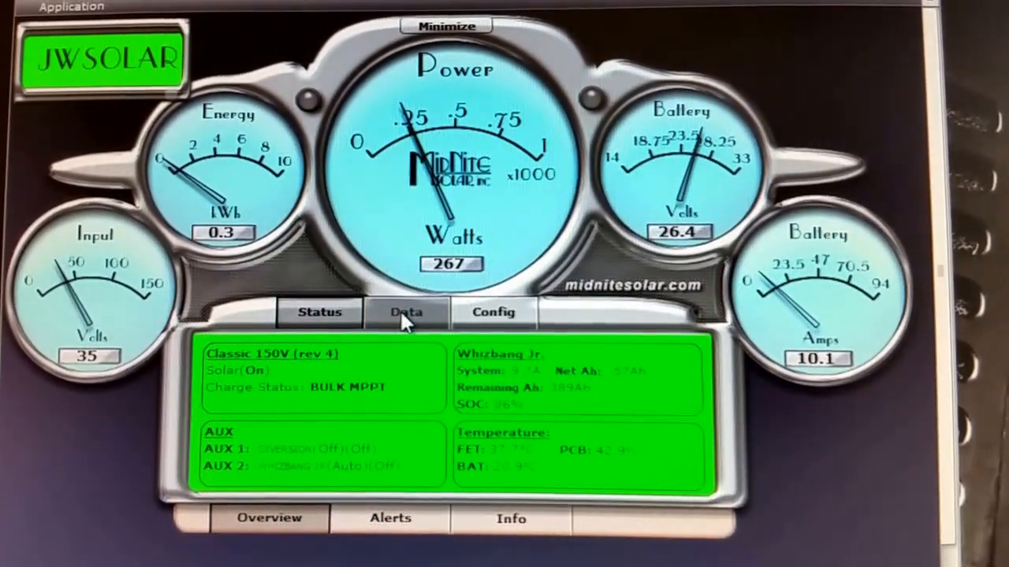
left_click(401, 313)
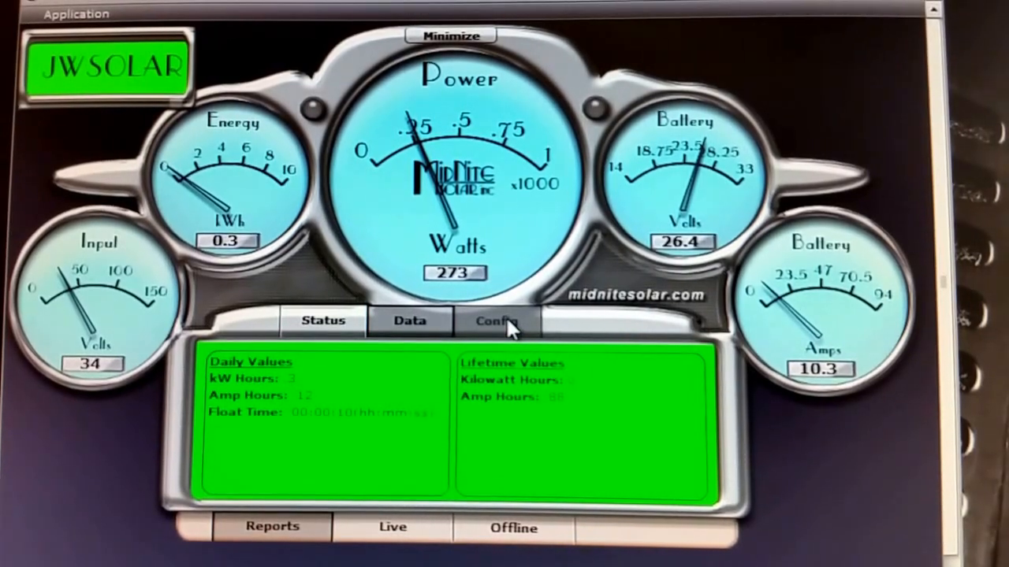
- Open Config, glance at Basic, and return to Settings for monitor colour, logging and unlock code
left_click(497, 321)
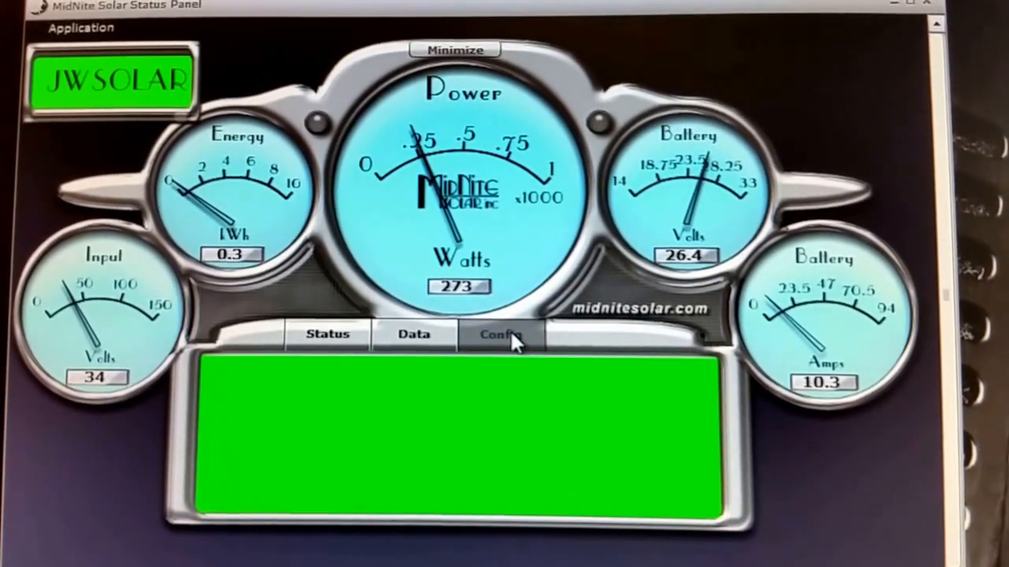
left_click(500, 334)
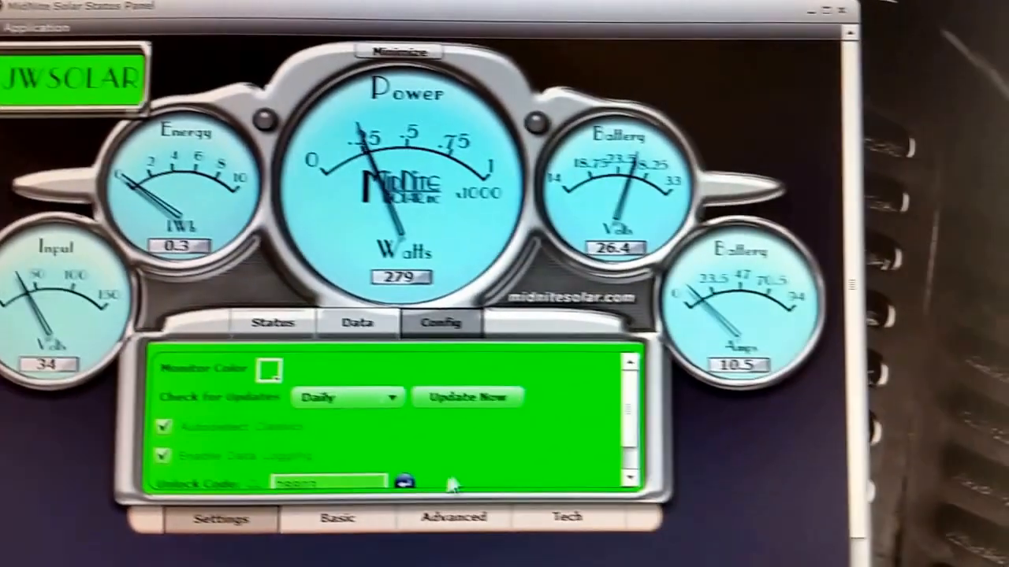
left_click(454, 517)
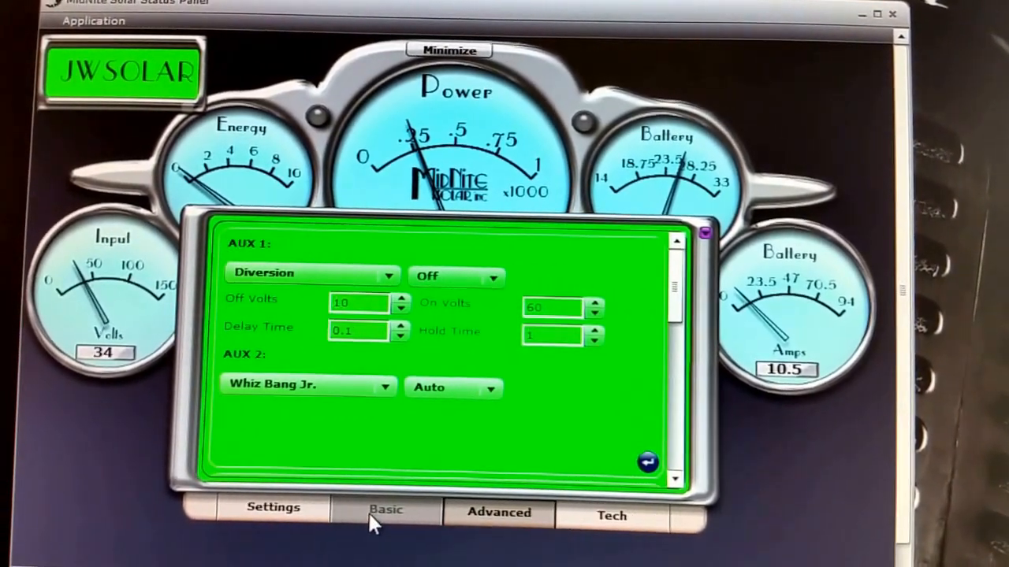
left_click(612, 515)
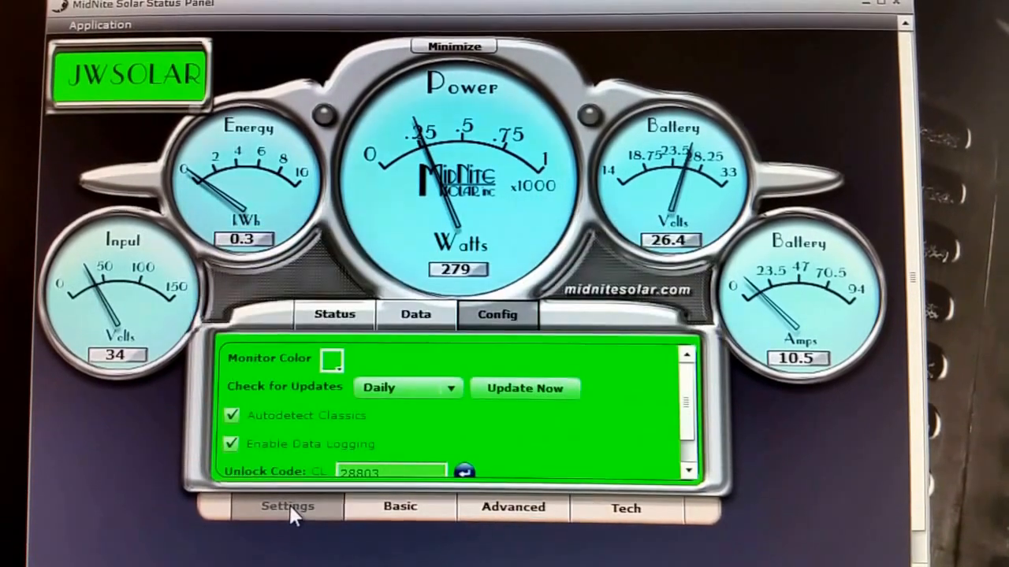
- Show the Basic sub-tab with AUX 1 and AUX 2, AUX 2 in Diversion High
left_click(397, 505)
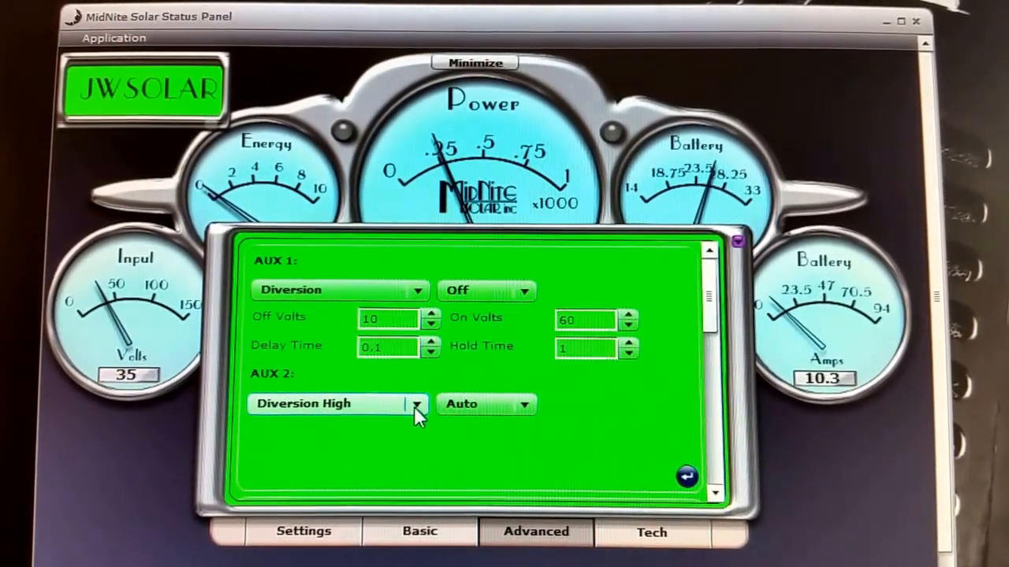
- Change the AUX 2 output mode to Whiz Bang Jr
left_click(415, 403)
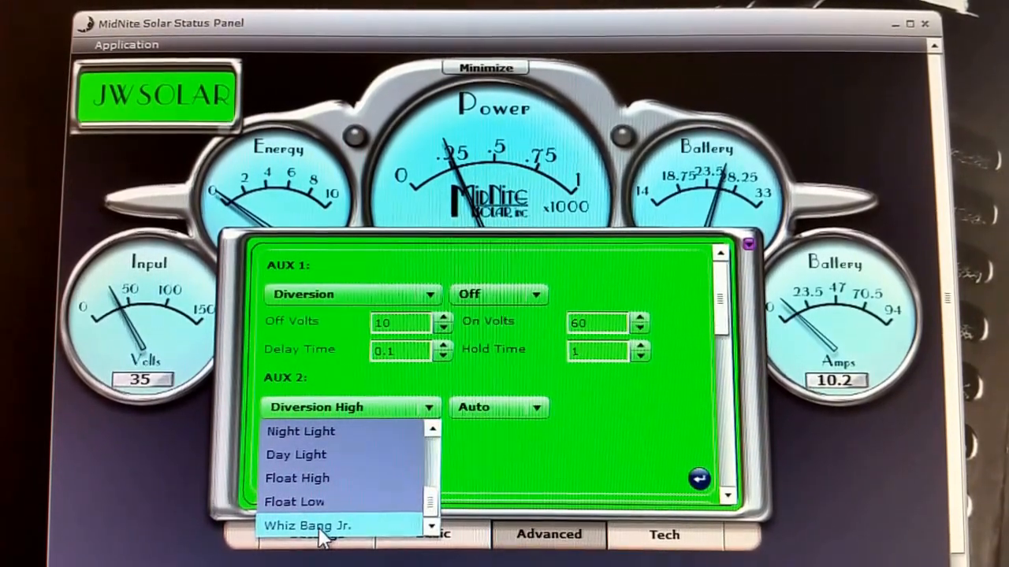
left_click(319, 525)
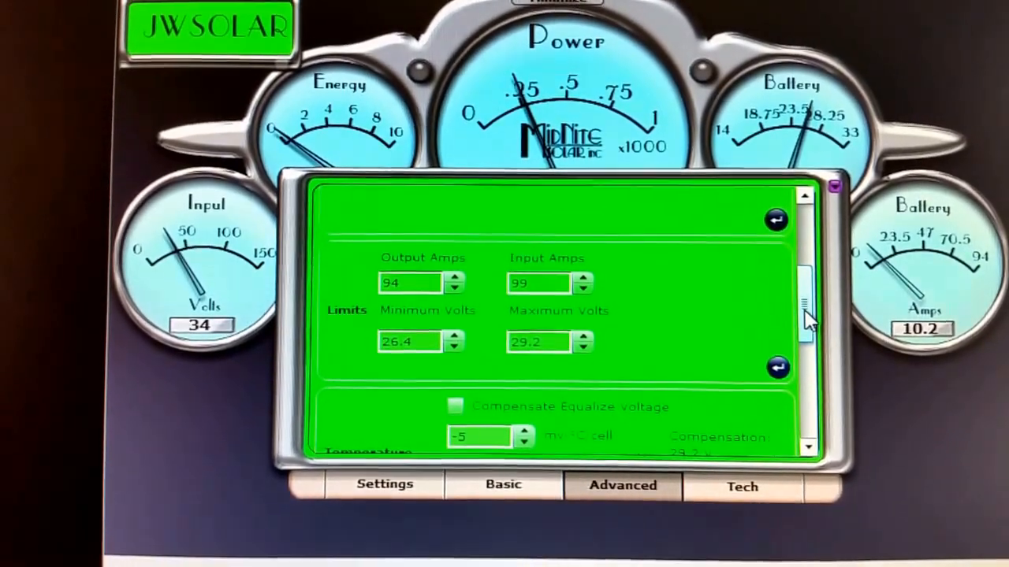
scroll("down", 3)
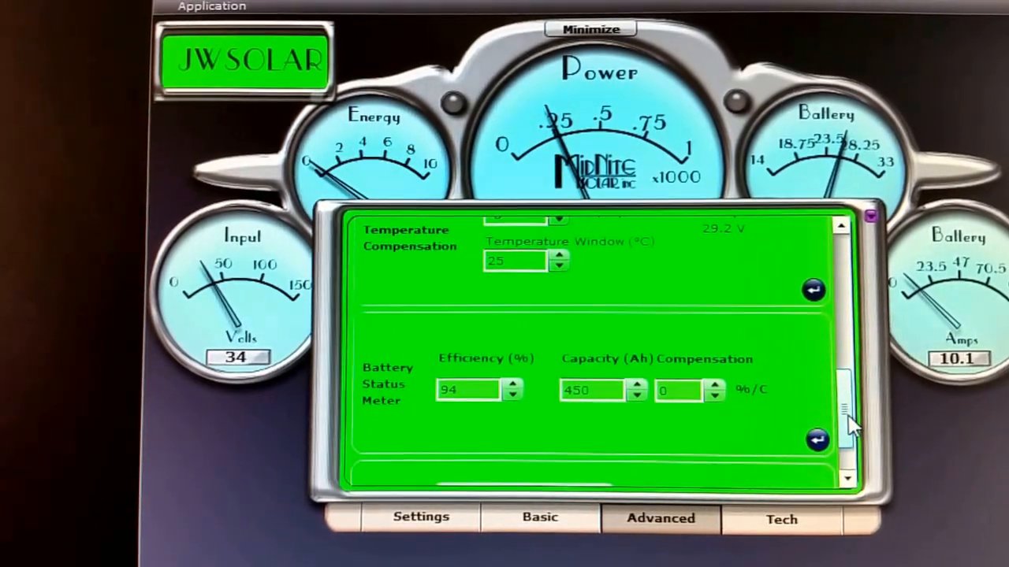
scroll("down", 3)
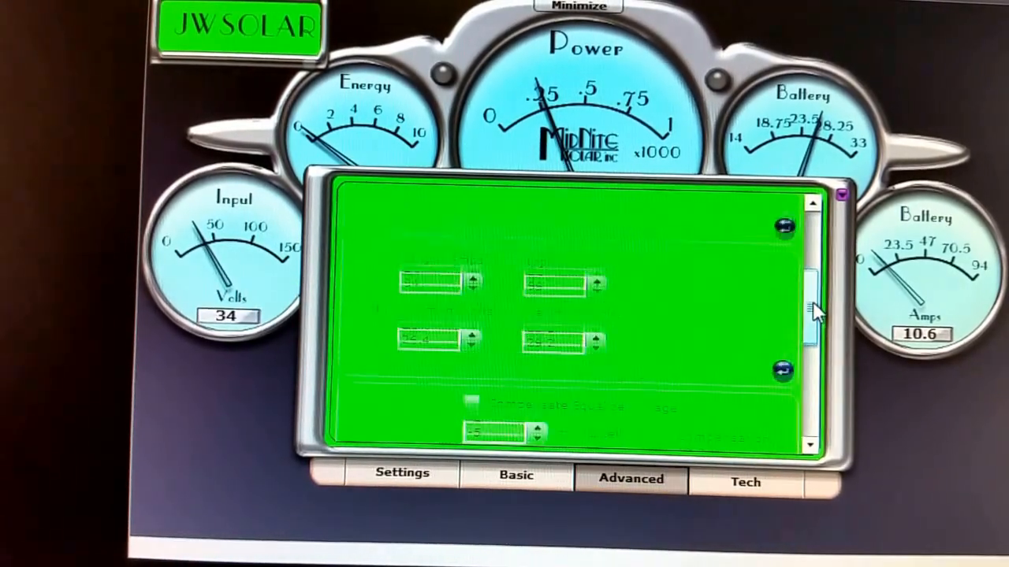
- Review Tech settings: network, MODBUS port 502, voltage offsets and arc fault features
scroll("down", 3)
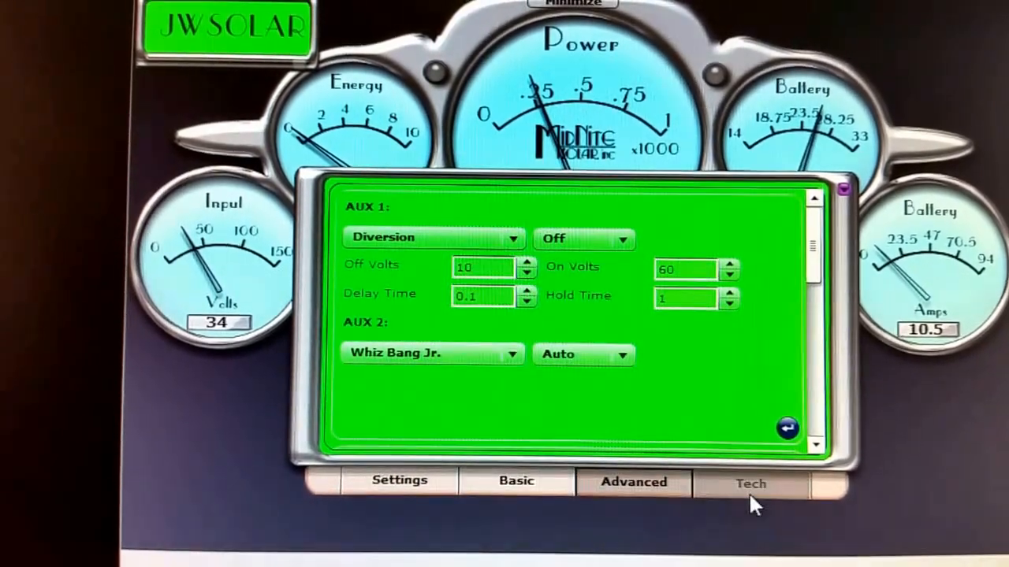
left_click(747, 484)
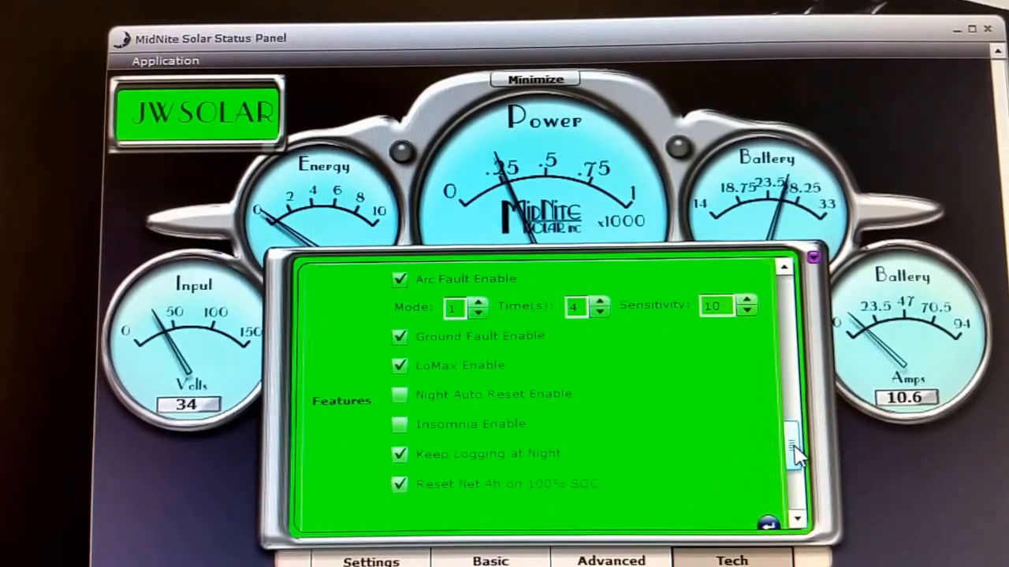
scroll("down", 3)
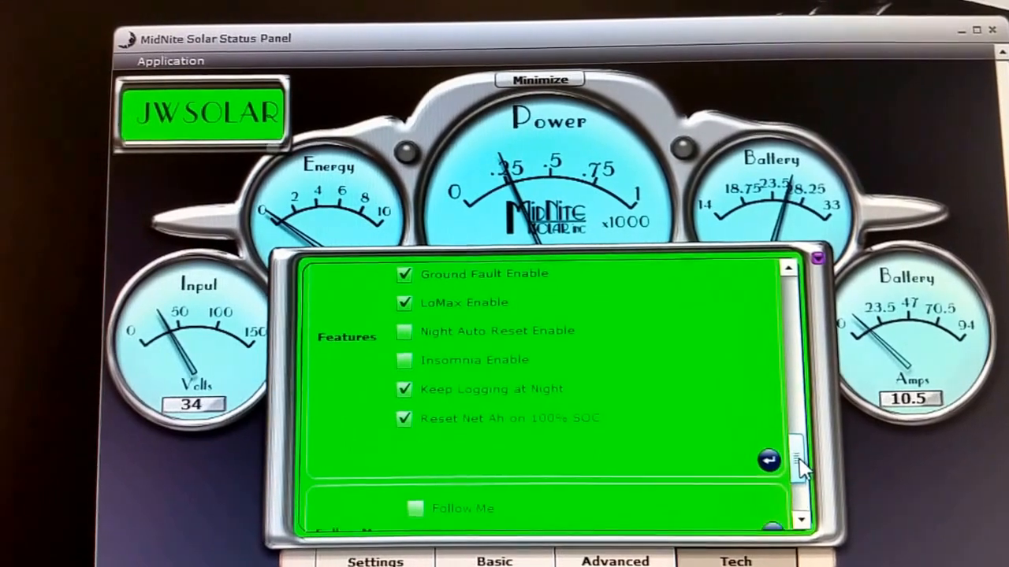
scroll("down", 3)
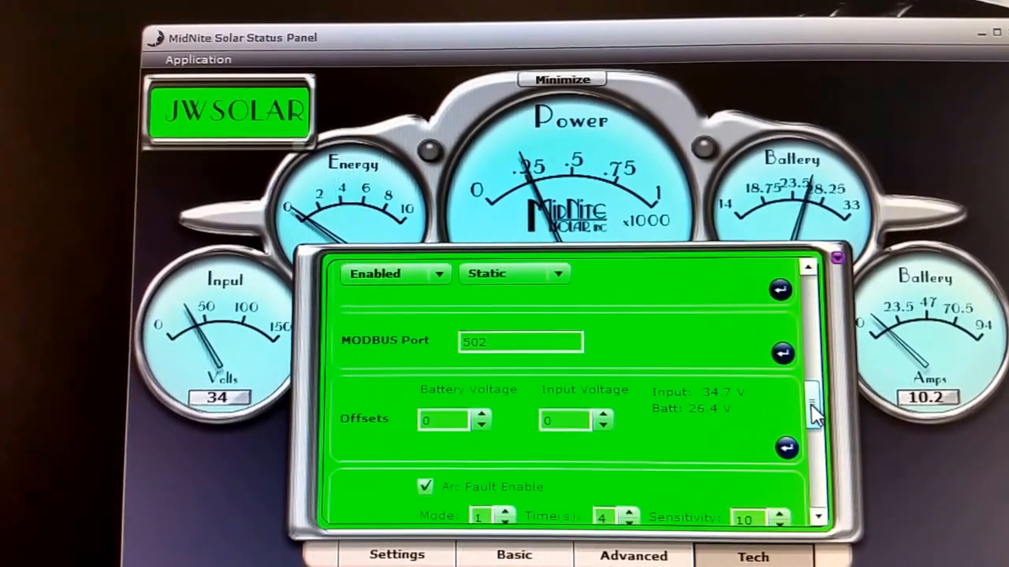
scroll("down", 3)
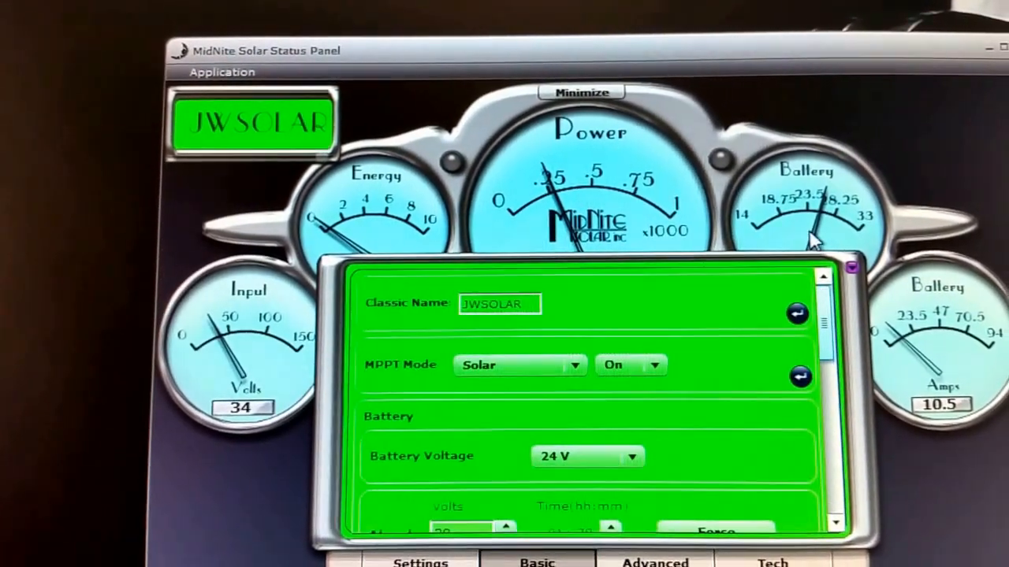
- Scroll through Basic settings: absorb and equalize 29 V, float 27.2 V, LED 1, to Reboot
scroll("down", 3)
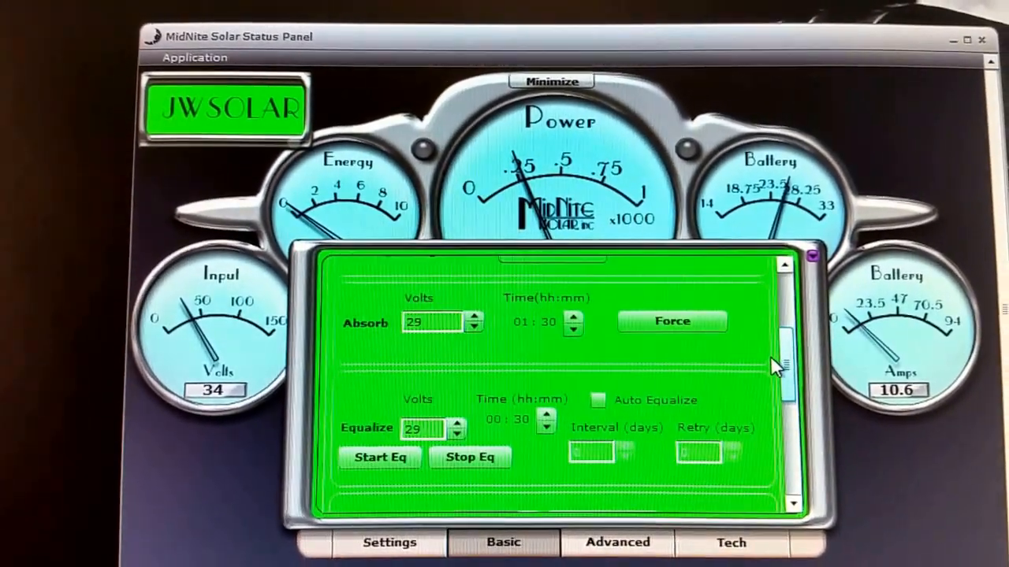
scroll("down", 3)
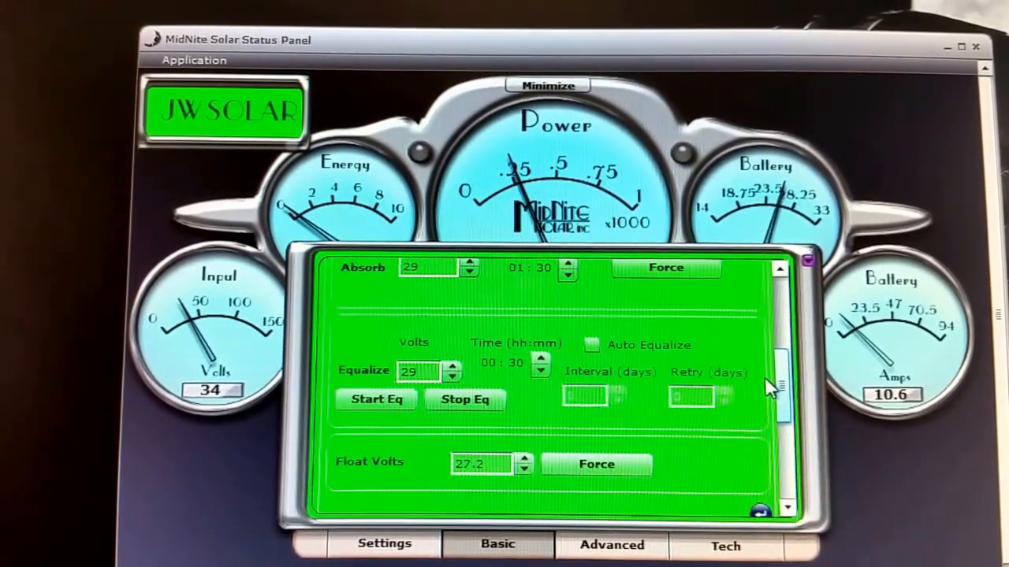
scroll("down", 3)
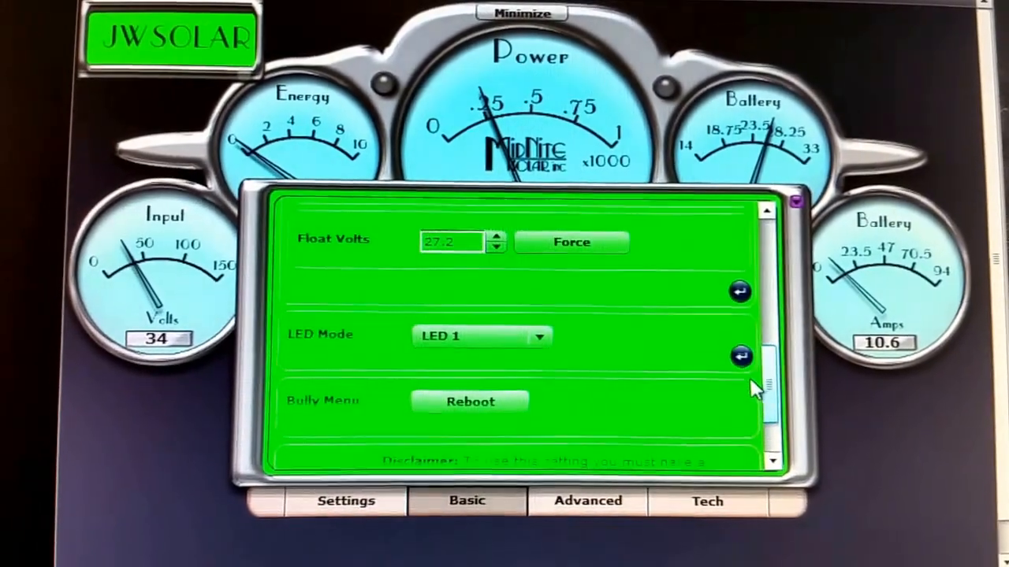
scroll("down", 3)
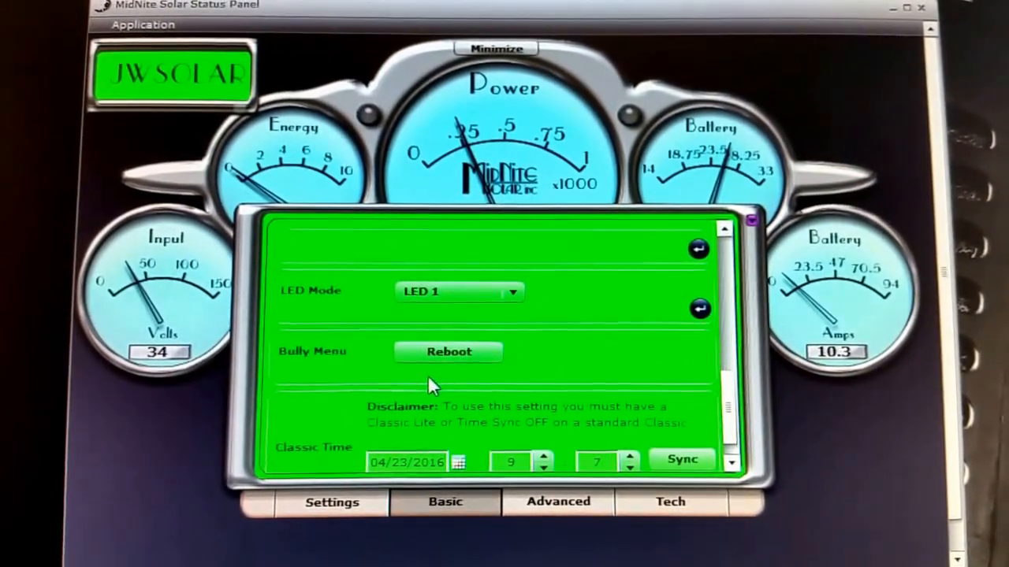
mouse_move(458, 359)
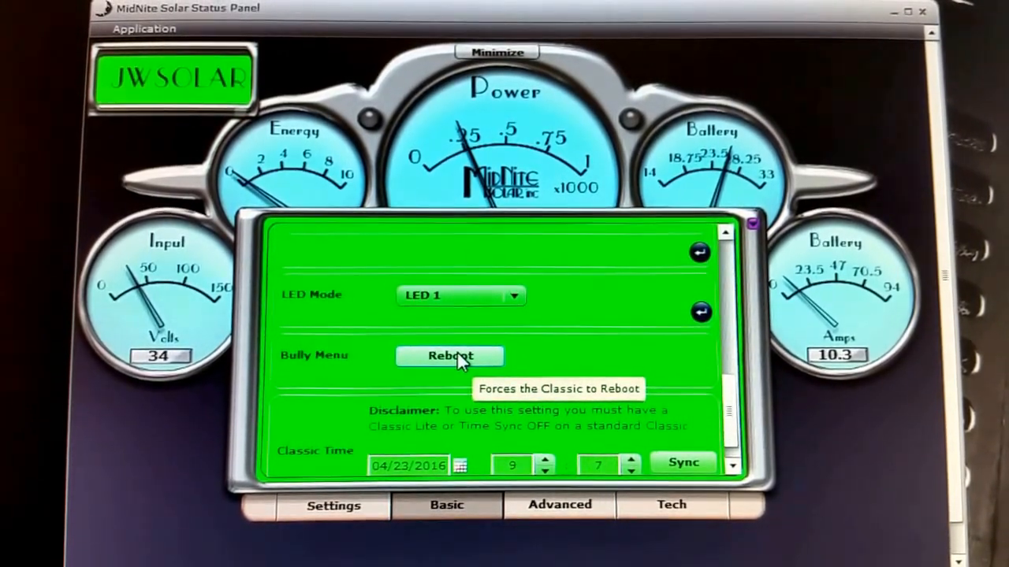
- Reboot the Classic controller and reopen the JWSOLAR status overview showing 26.2 V, 0 W
left_click(451, 356)
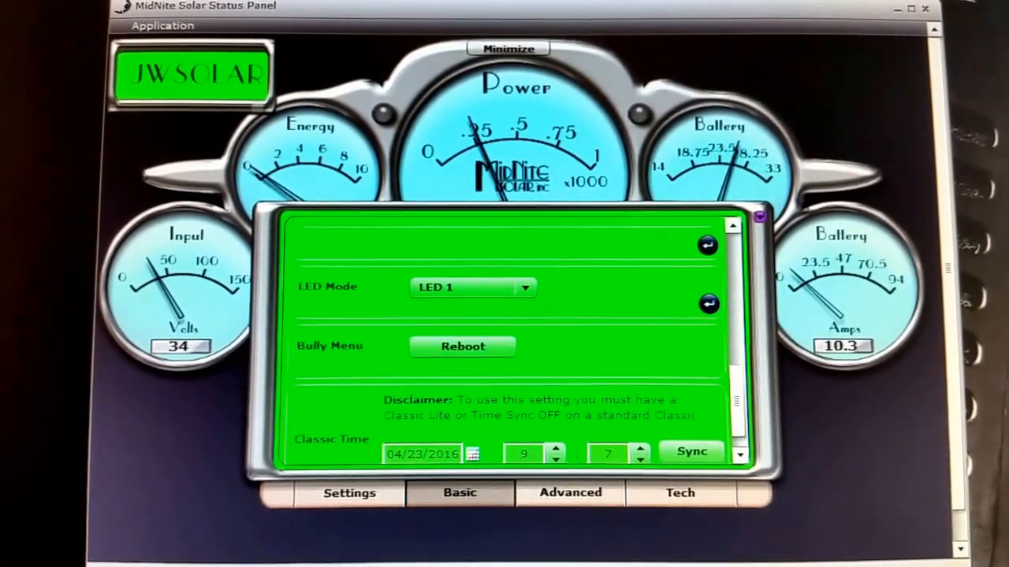
left_click(462, 346)
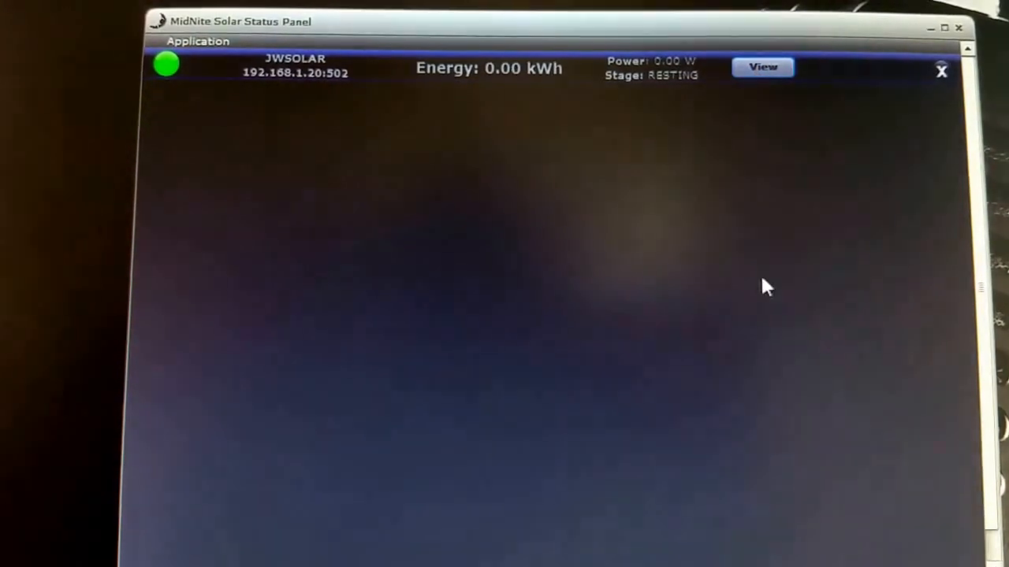
left_click(764, 67)
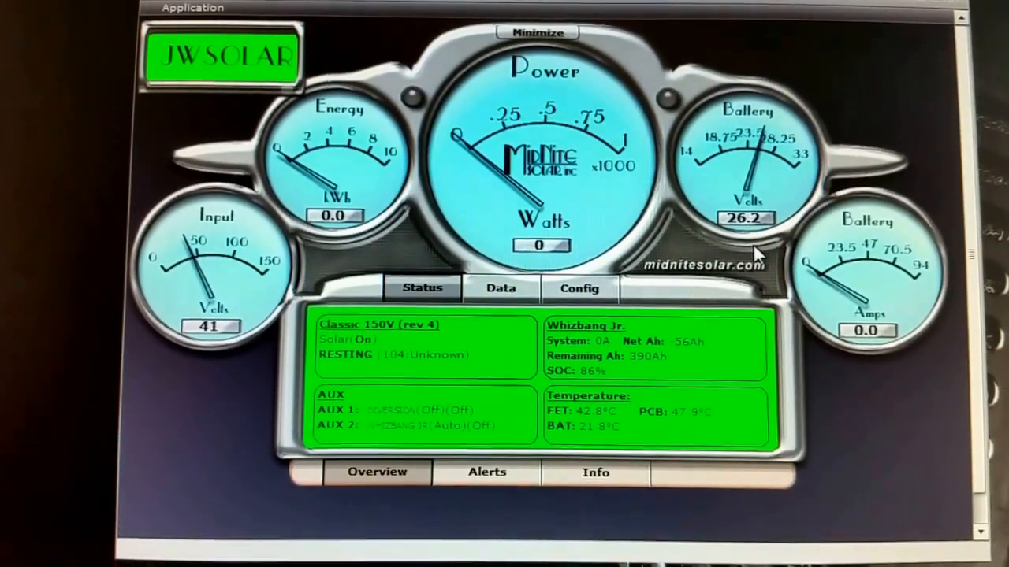